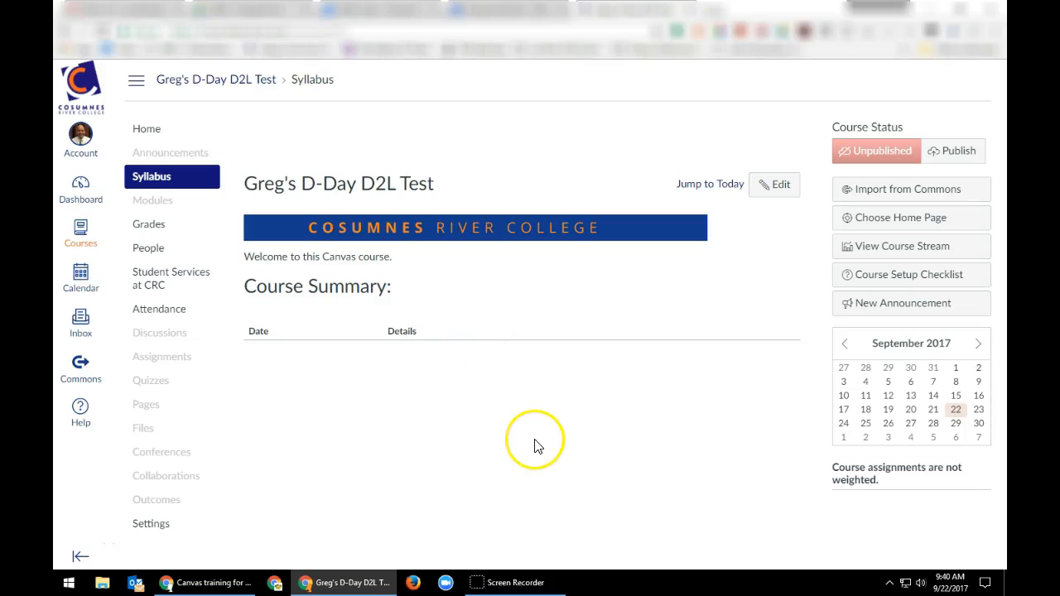
mouse_move(502, 439)
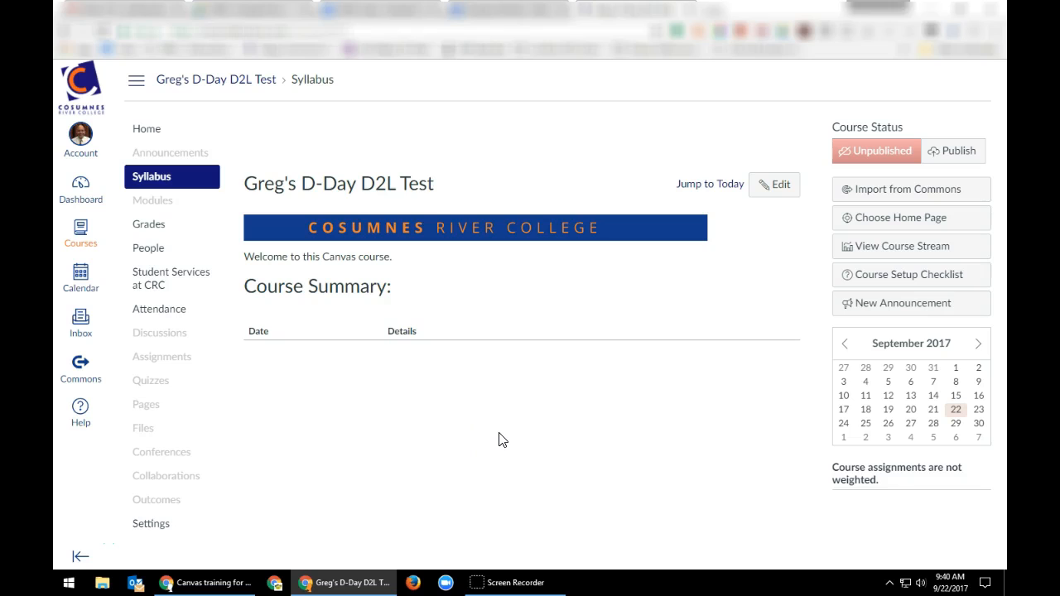
Start a new course assignment and begin naming it 'Ver…'
click(162, 356)
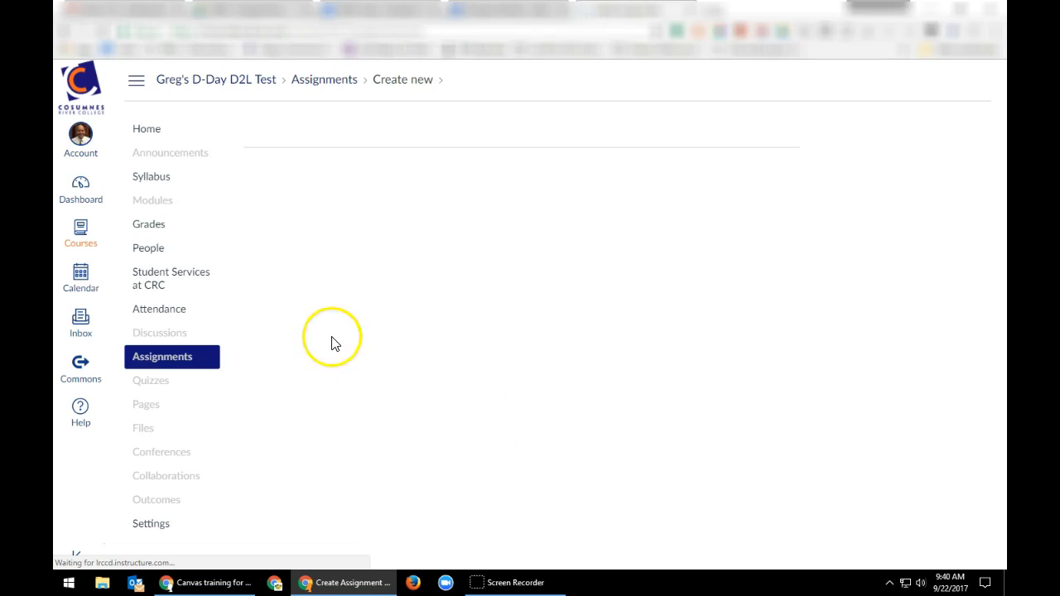
text(Ver)
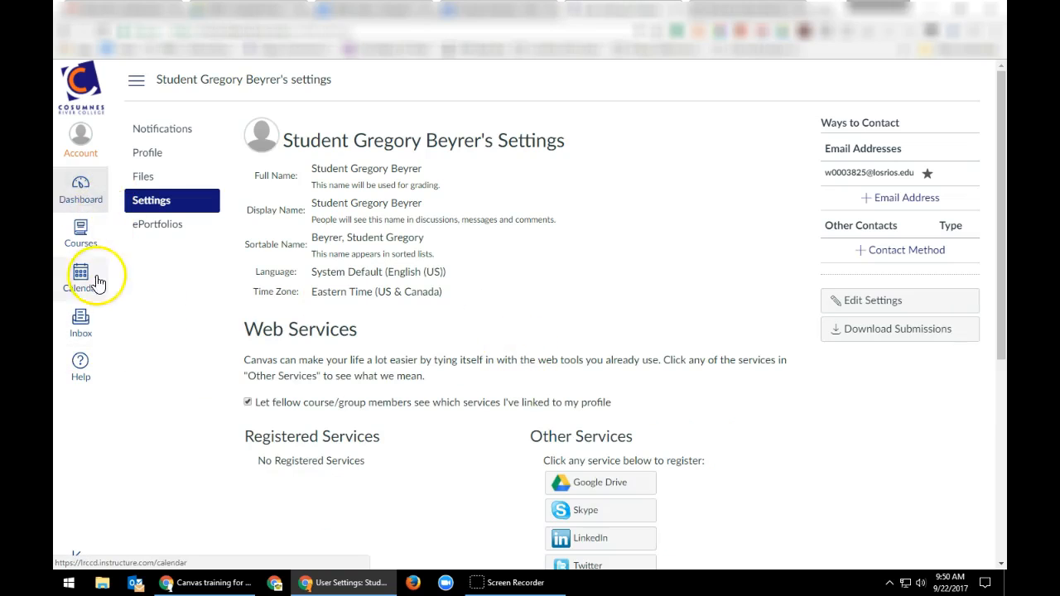
click(338, 400)
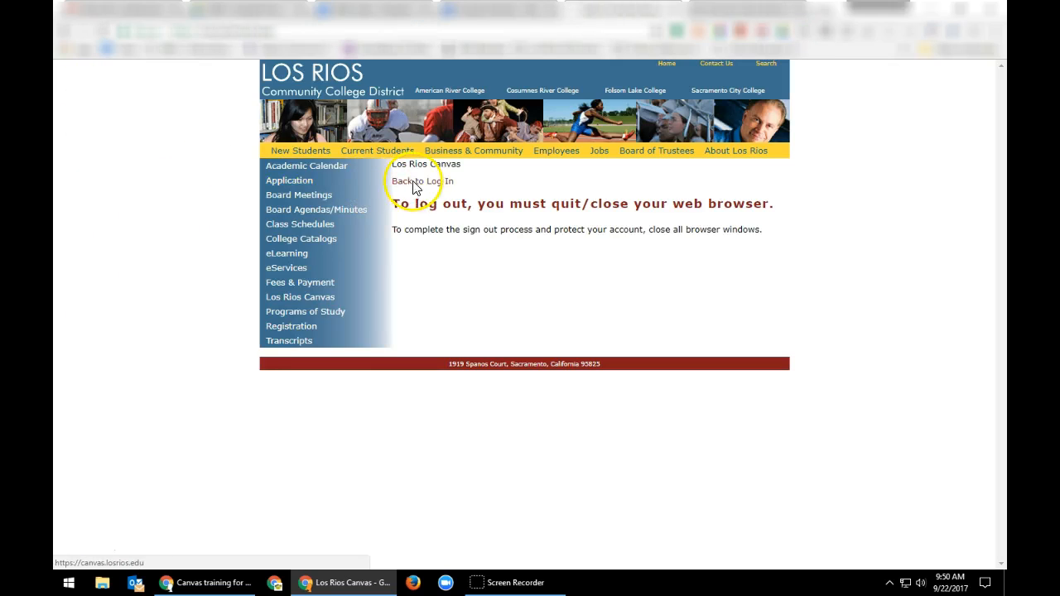
Return to the sign-in page and log back in as the instructor
click(421, 180)
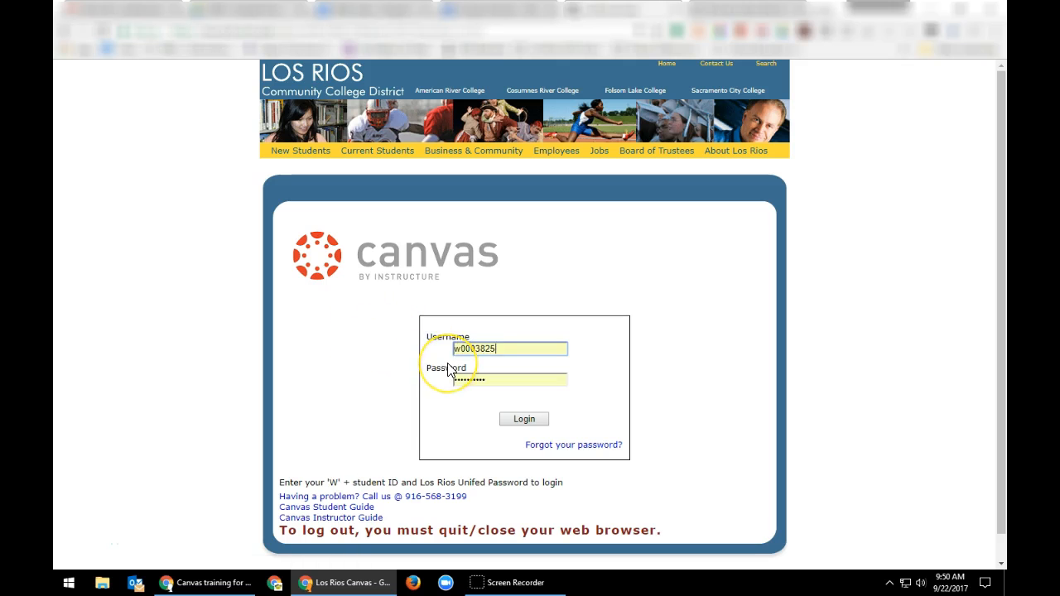
click(523, 418)
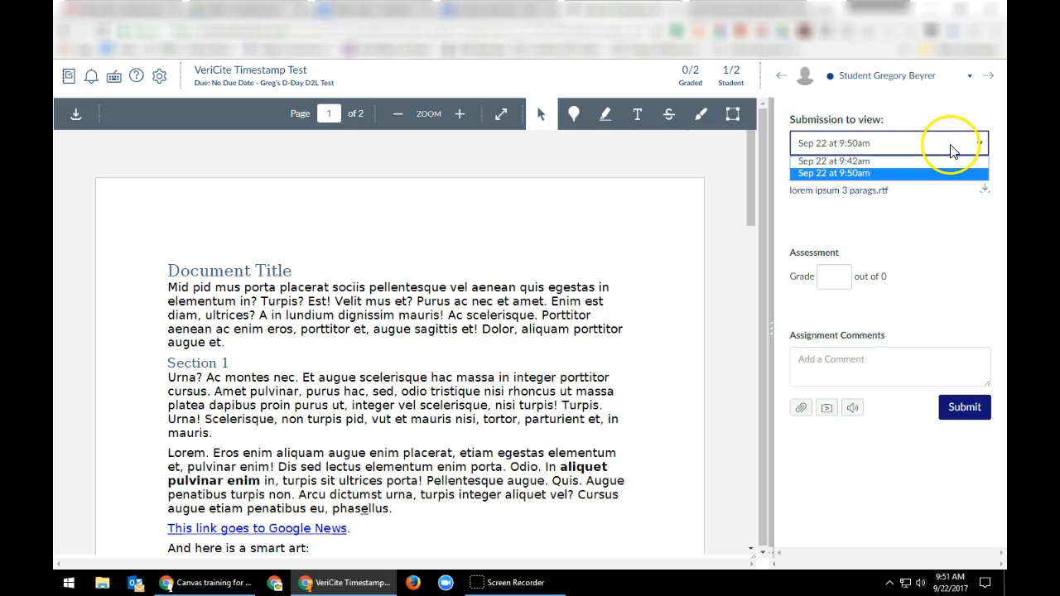
click(833, 173)
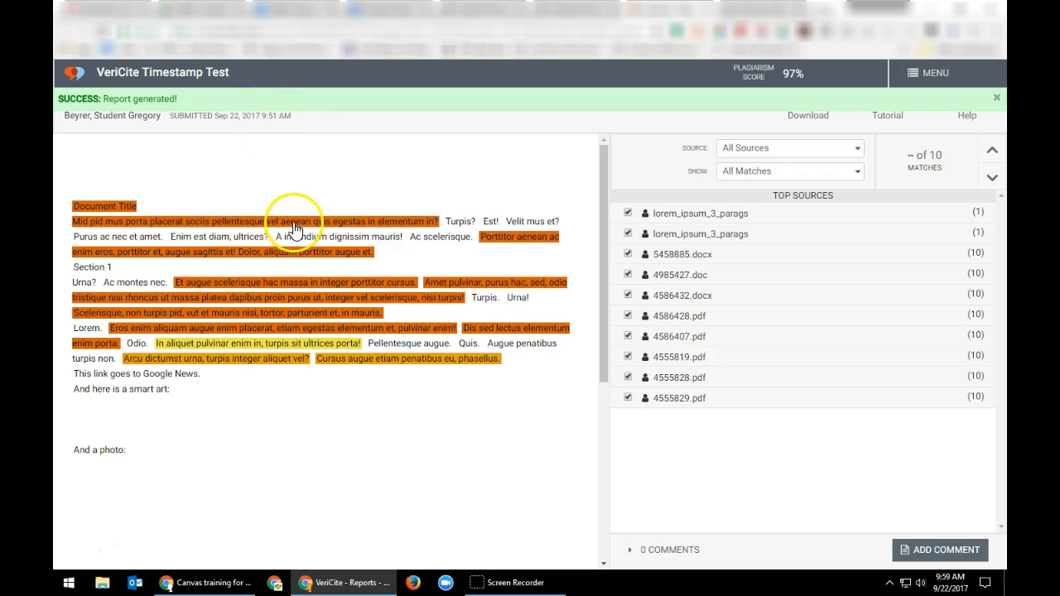
mouse_move(317, 224)
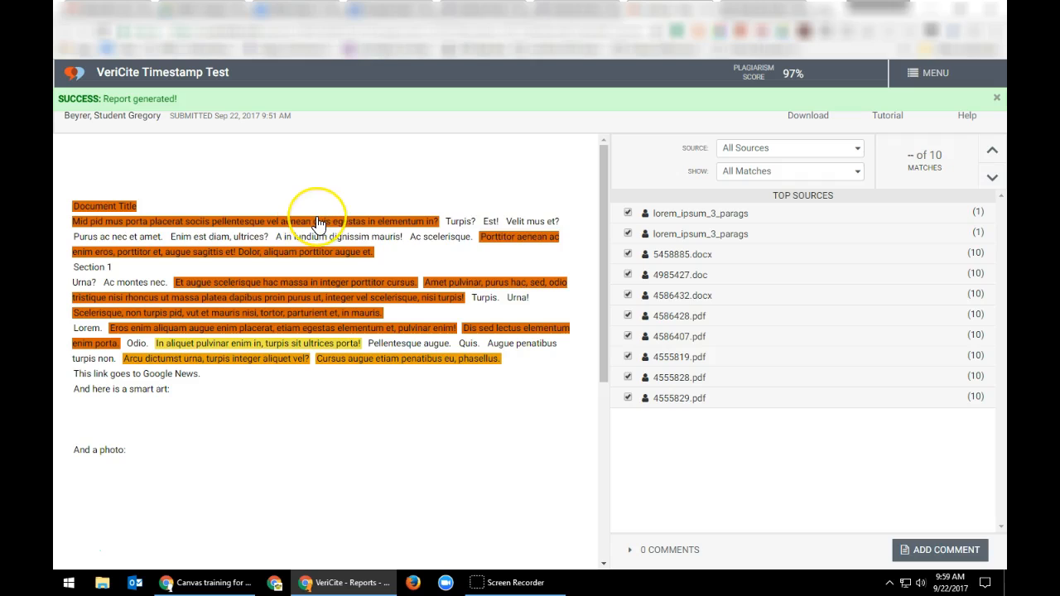